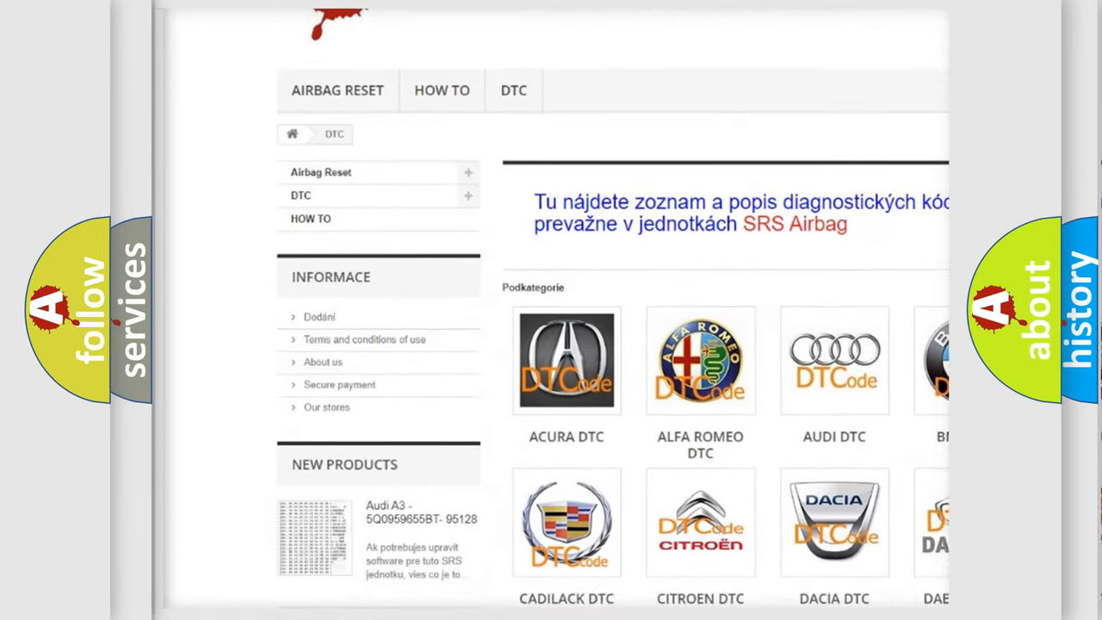
{"action": "scroll", "scroll_direction": "down", "scroll_amount": 3}
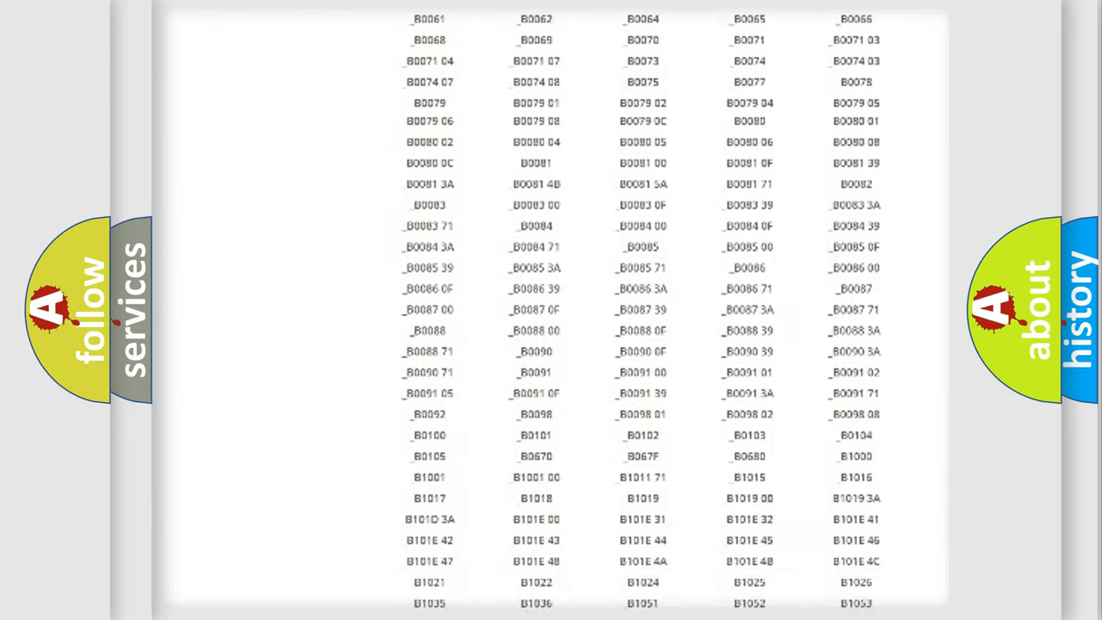
{"action": "scroll", "scroll_direction": "up", "scroll_amount": 3}
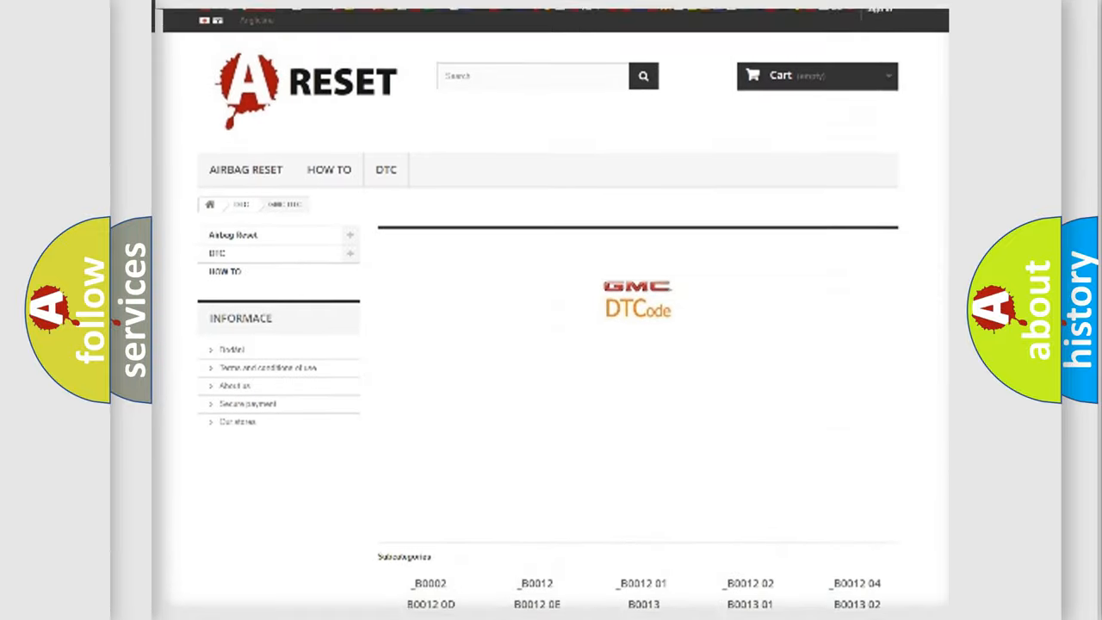